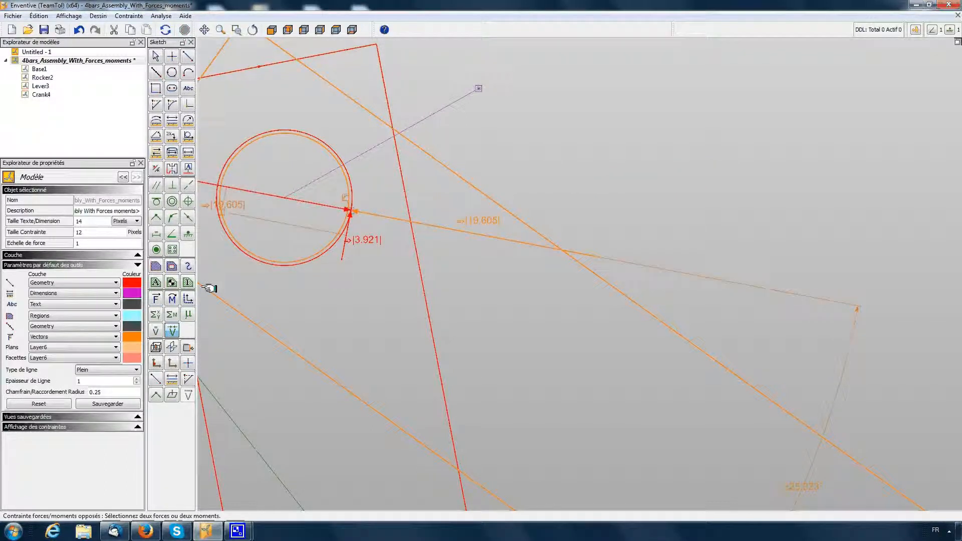
# - Add a second orange force of about 6.153 at the red–orange joint and start balancing it
pyautogui.click(155, 298)
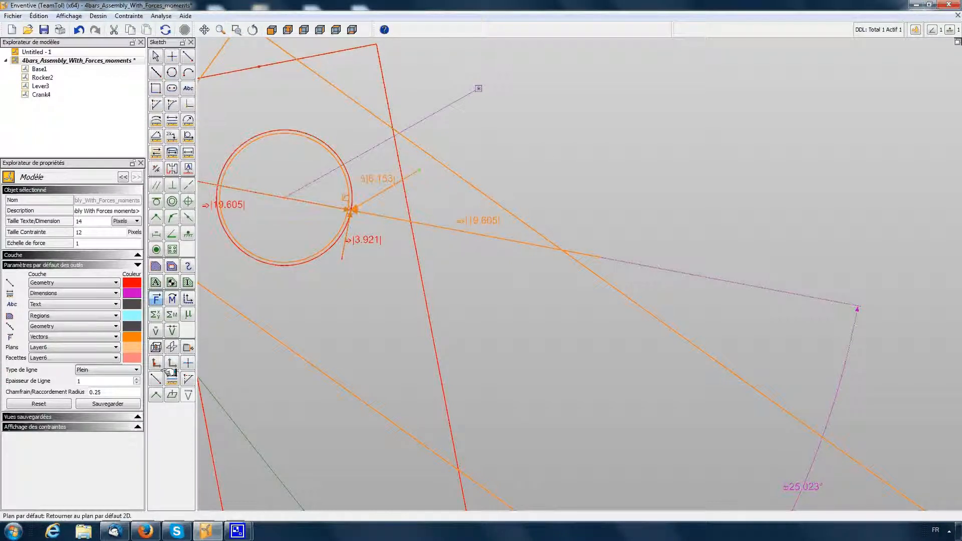
pyautogui.click(172, 328)
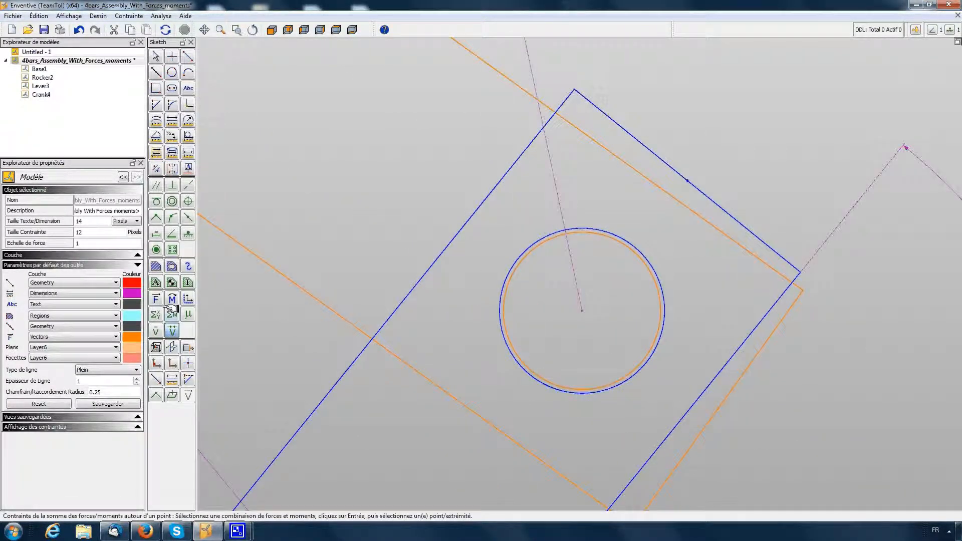
# - Pair the orange joint forces with their red counterparts so they read 19.605 and 3.921
pyautogui.click(155, 299)
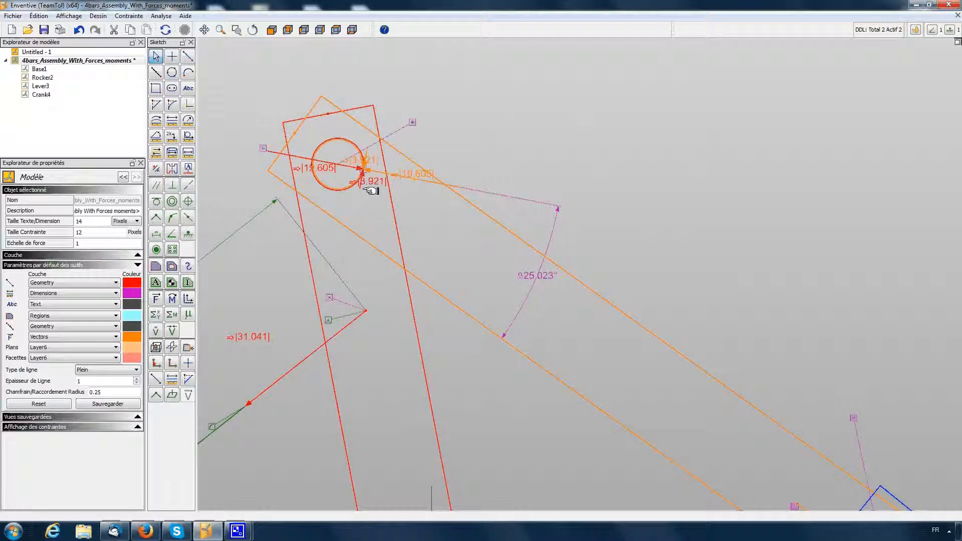
# - Finish the constraint so the orange lever carries 27.975 and 5.595 at both joints
pyautogui.rightClick(369, 185)
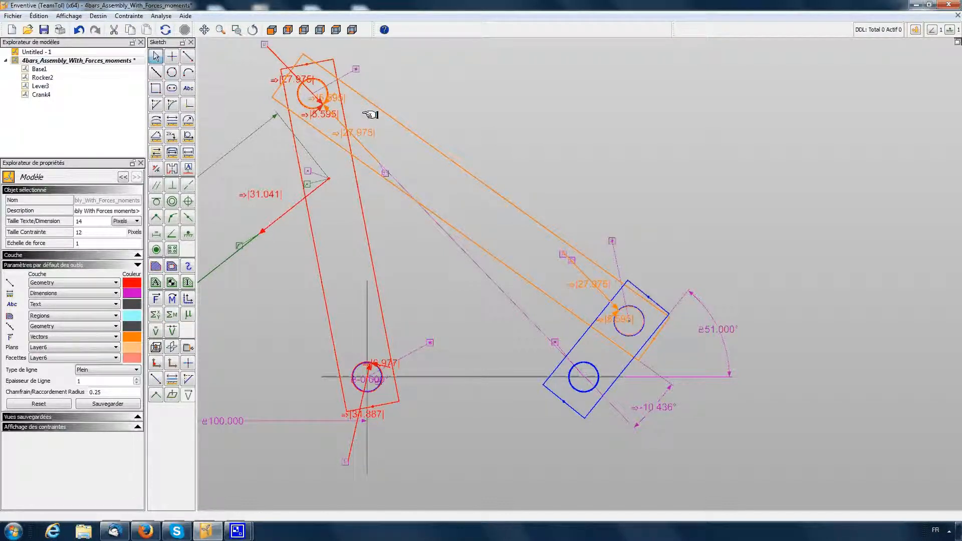
pyautogui.moveTo(522, 458)
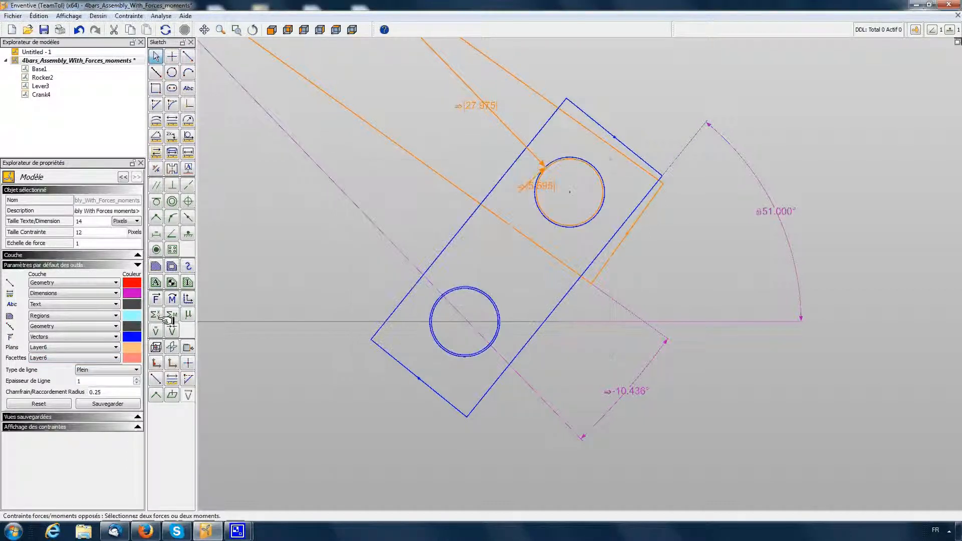
# - Add blue forces of 27.975 and 5.595 at the rocker's upper joint, opposite the orange ones
pyautogui.click(155, 298)
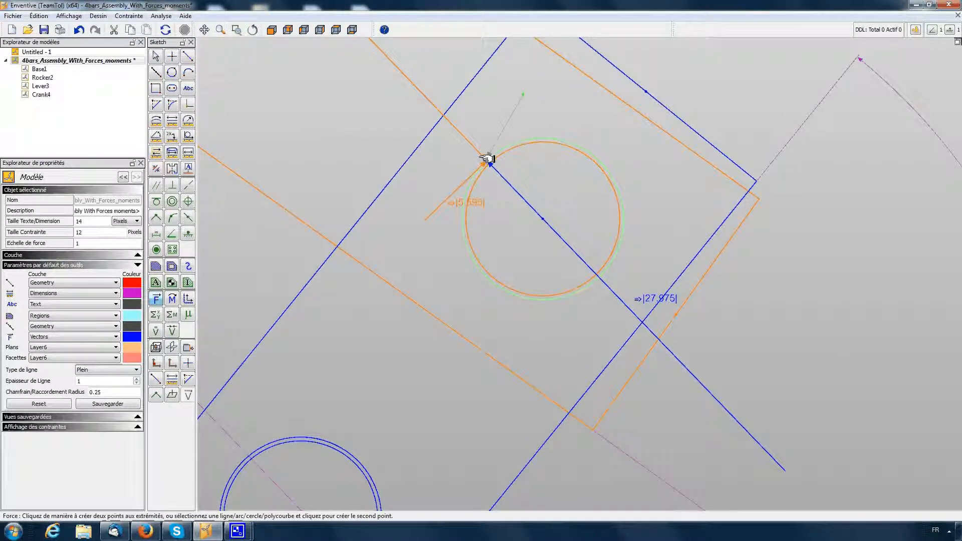
pyautogui.click(484, 160)
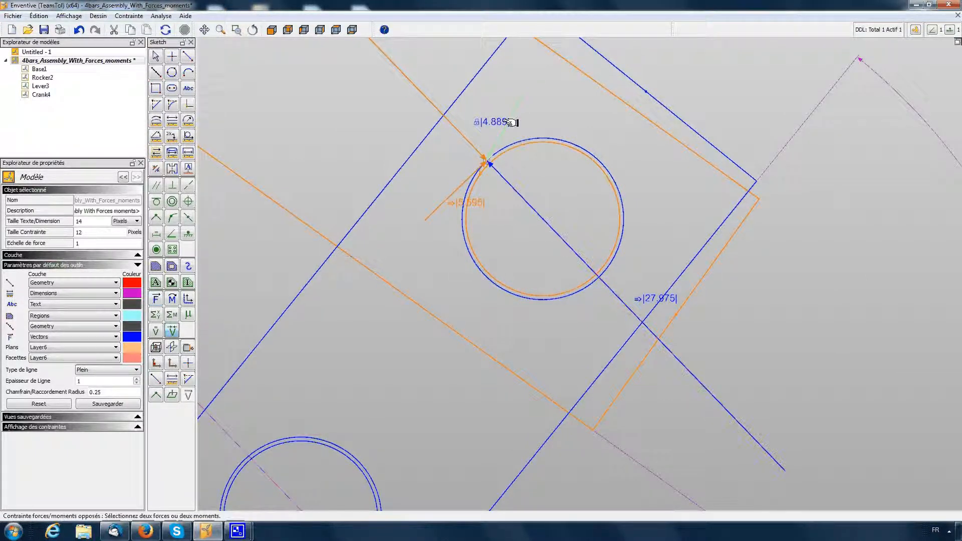
pyautogui.click(483, 165)
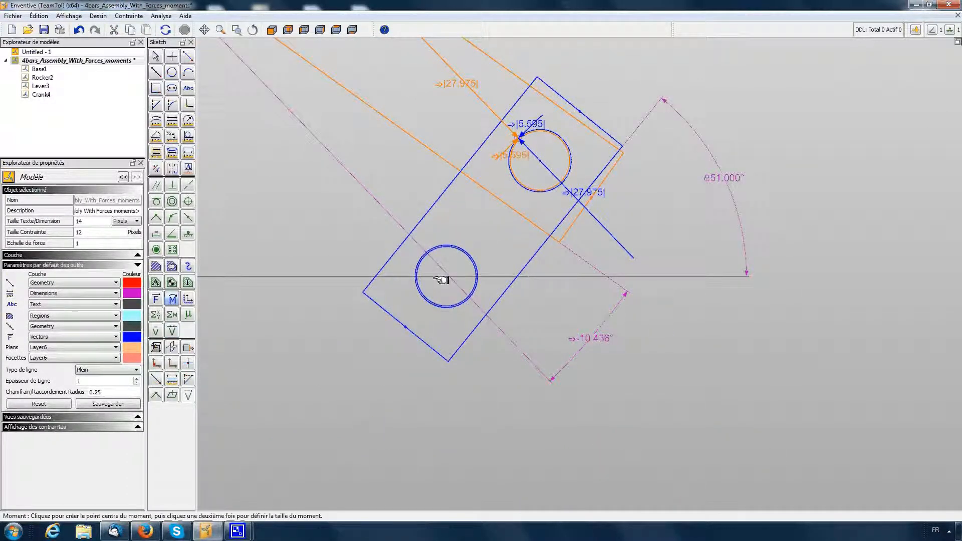
# - Place a 1.000 moment at the blue rocker's lower pivot alongside its 24.563 and 4.913 forces
pyautogui.click(441, 281)
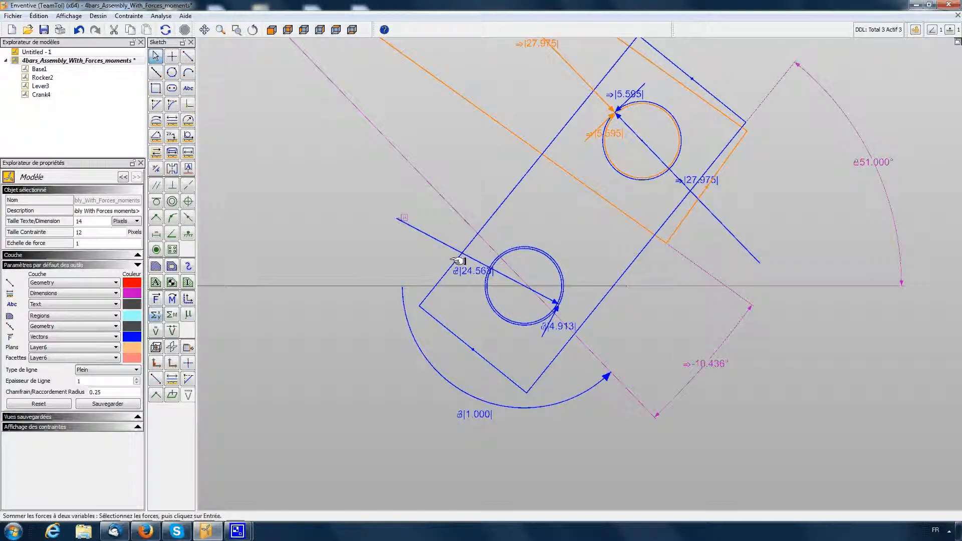
# - Sum the blue forces and moment about the pivot so the lower forces read 27.975 and 5.595
pyautogui.click(461, 258)
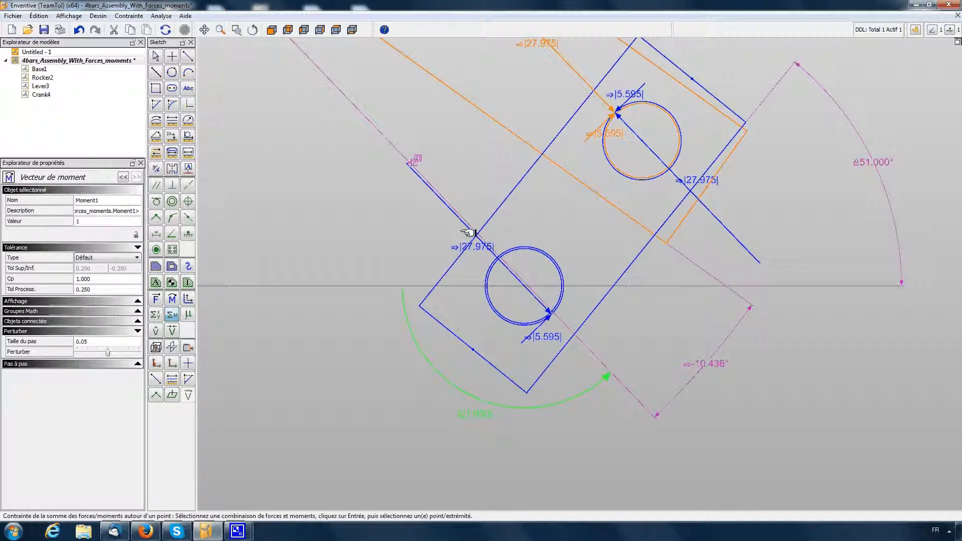
pyautogui.click(651, 155)
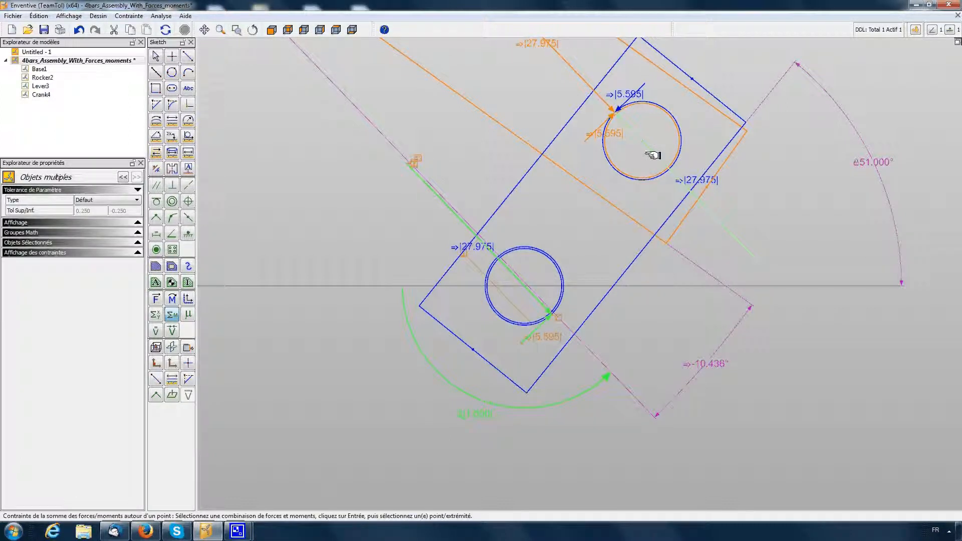